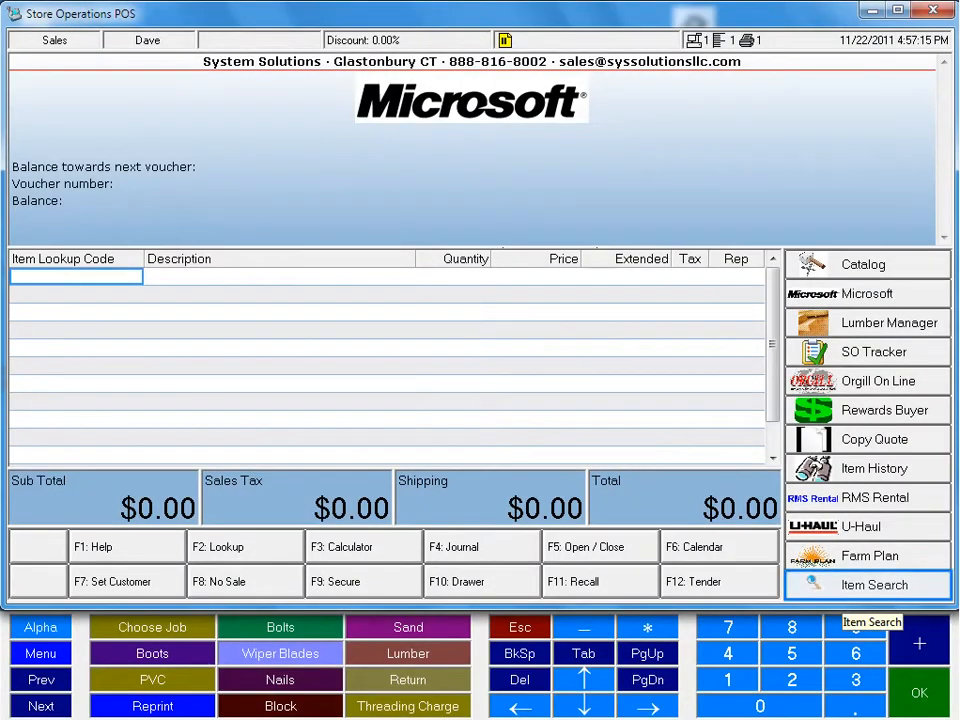
Step: Search the catalogue for 'lawnmower 21', listing 476 matching items
{"action": "left_click", "coordinate": [868, 584]}
{"action": "type", "text": "lawnmower 21"}
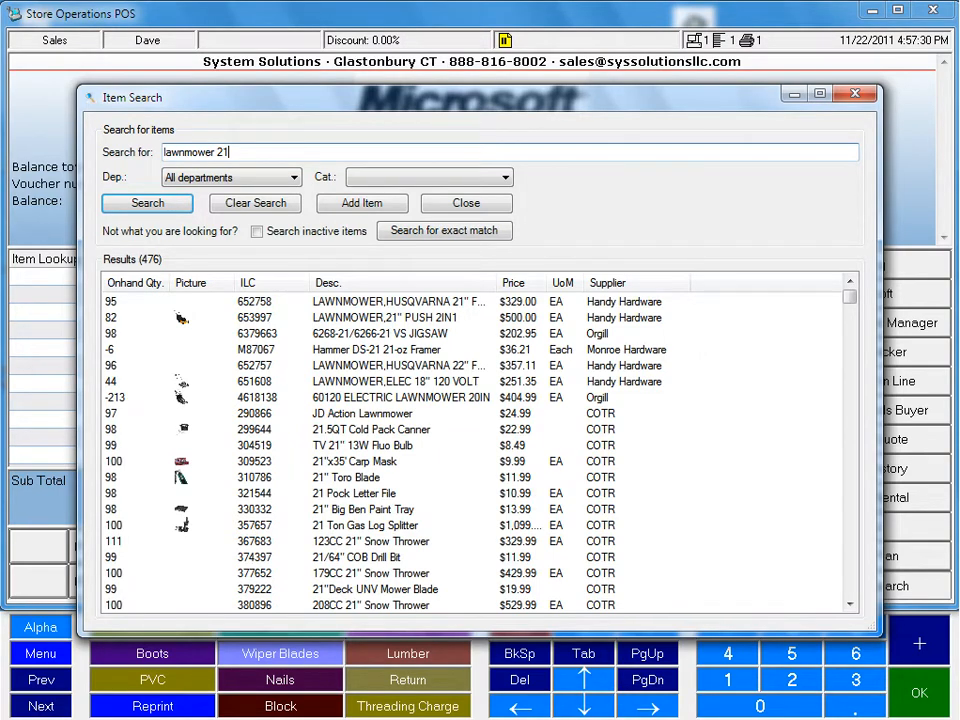
Step: Add the electric lawnmower, carp mask, log splitter, drill bit and mower blade to the sale
{"action": "left_click", "coordinate": [395, 381]}
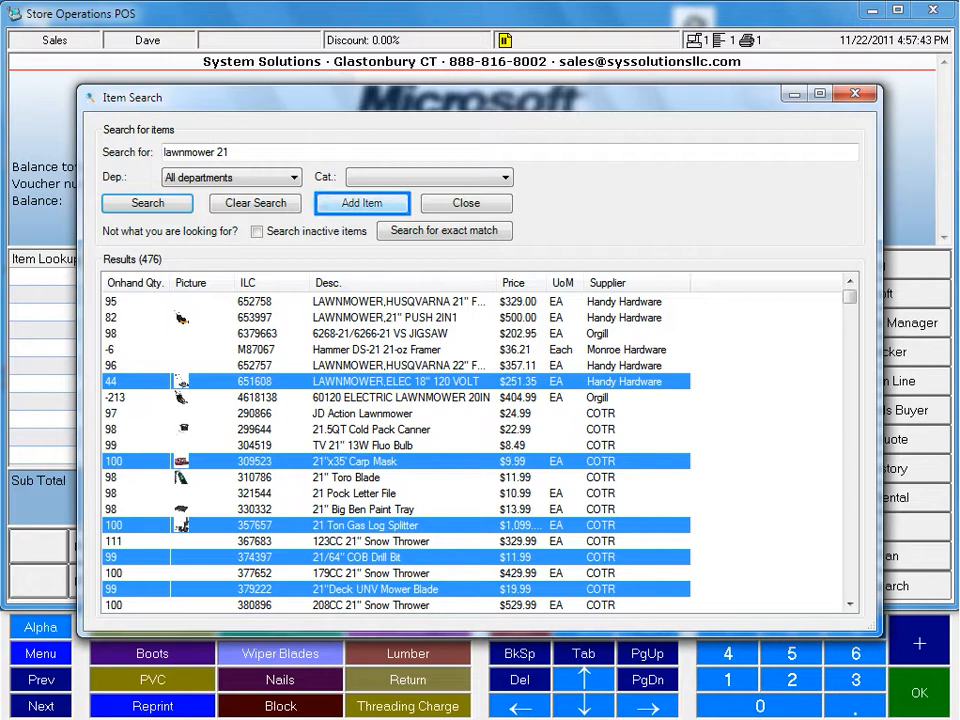
{"action": "left_click", "coordinate": [465, 203]}
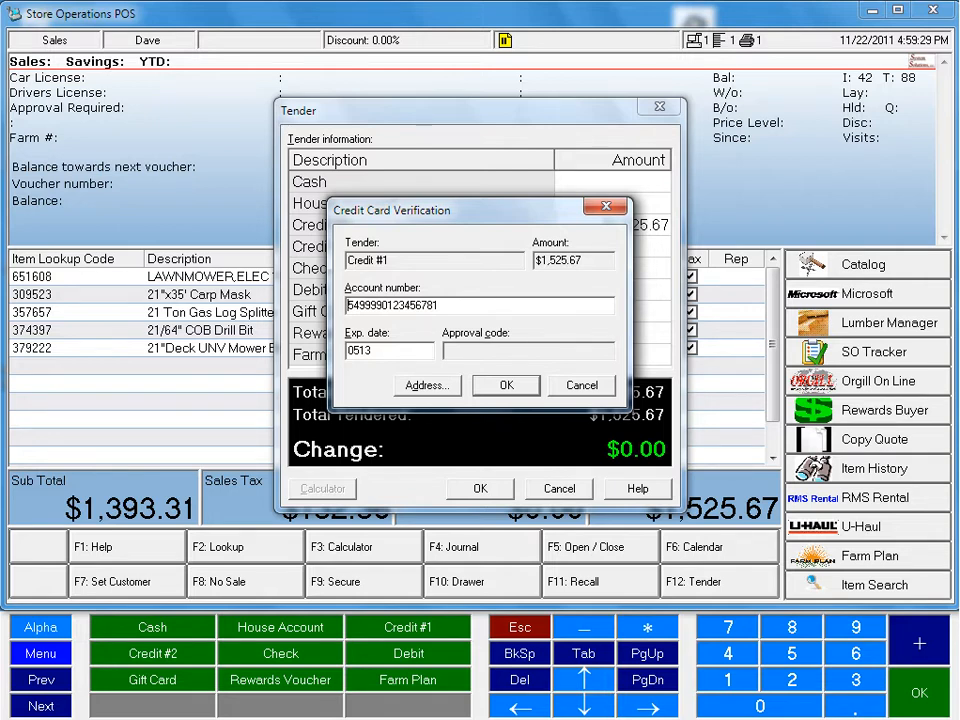
Step: Confirm the credit card tender, accept the signature, and view receipt #789 as PDF
{"action": "left_click", "coordinate": [506, 385]}
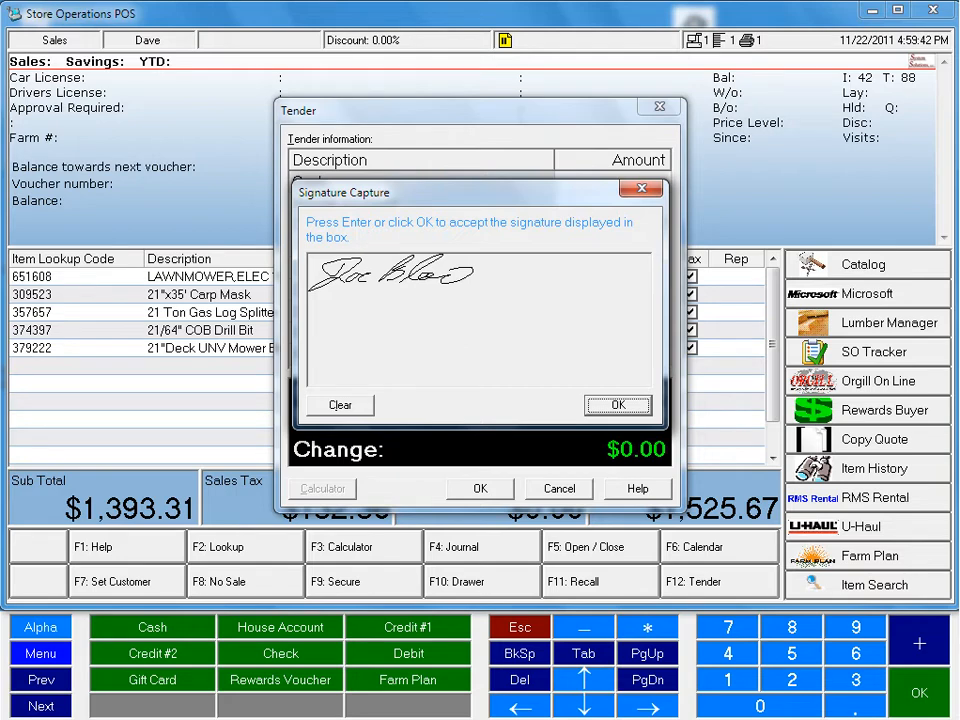
{"action": "left_click", "coordinate": [618, 405]}
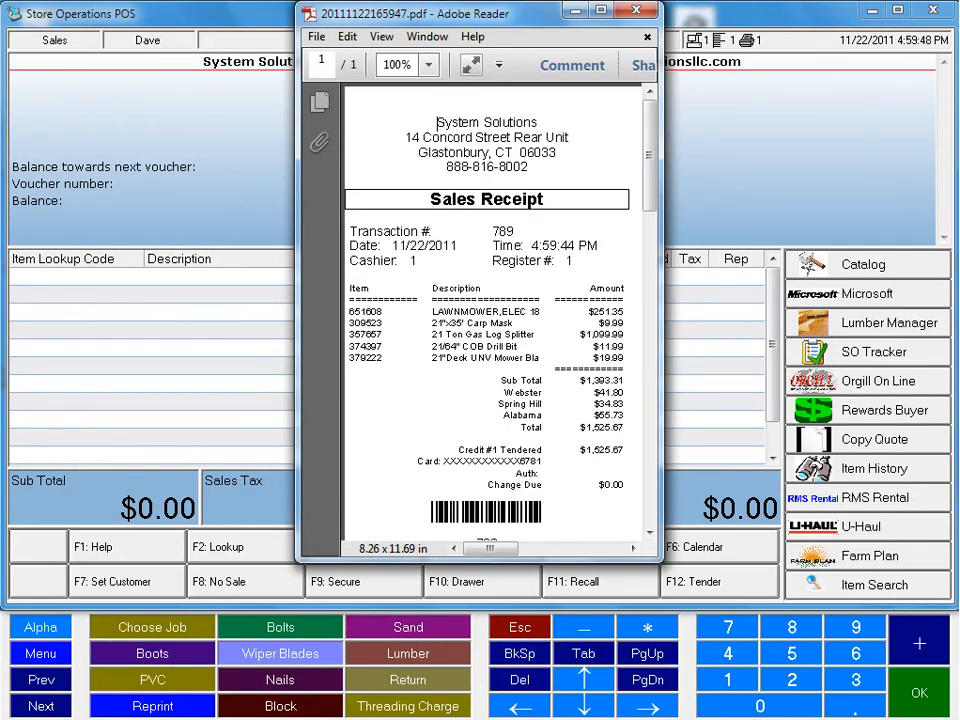
{"action": "scroll", "scroll_direction": "down", "scroll_amount": 3}
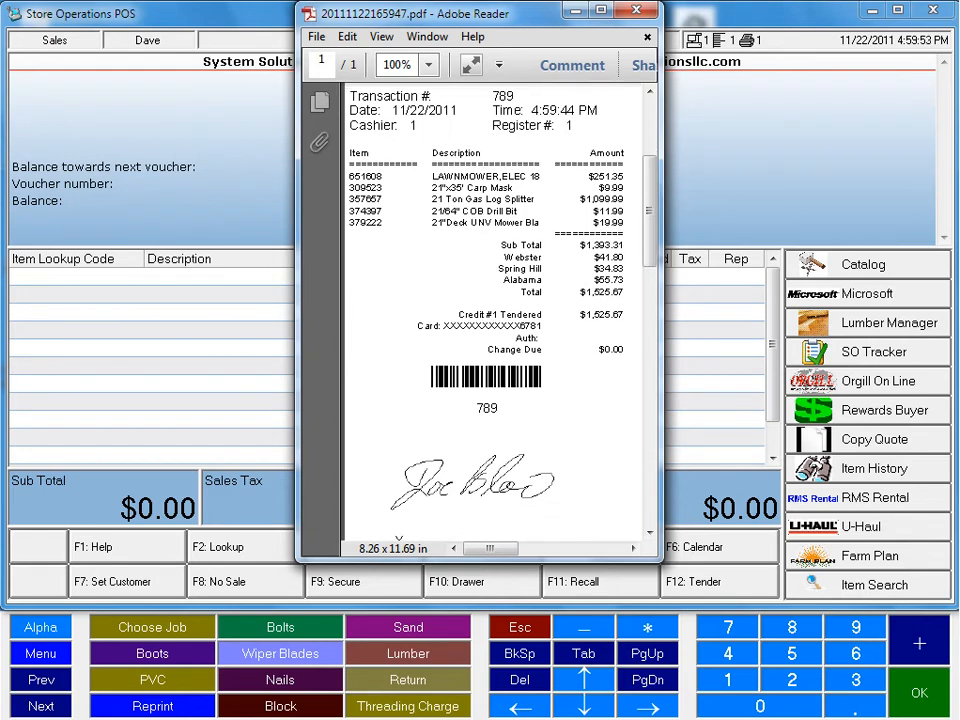